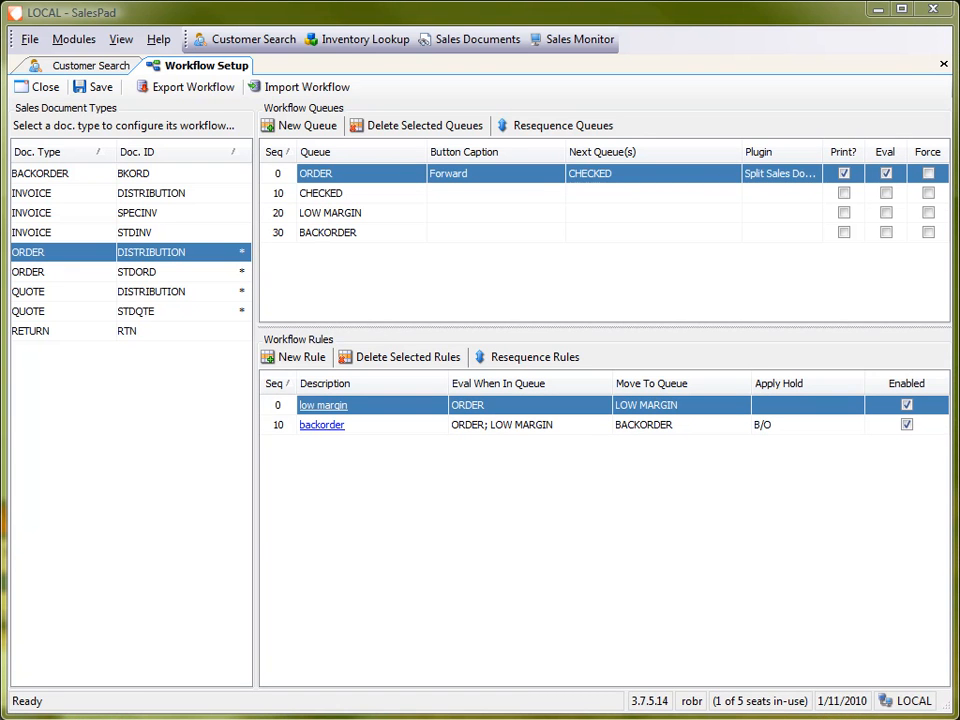
pyautogui.moveTo(378, 304)
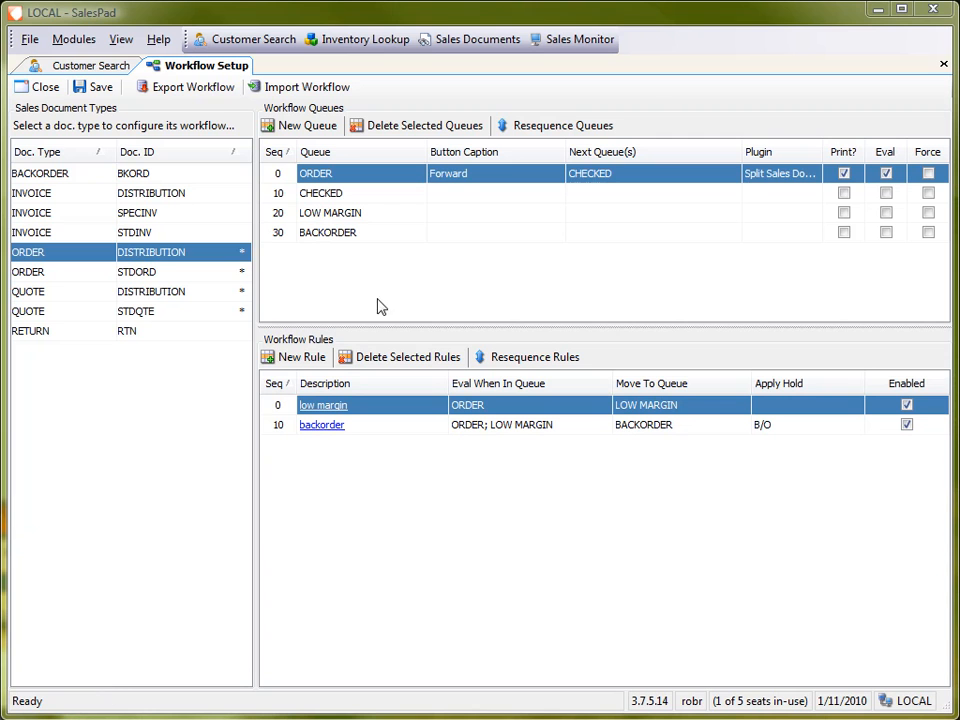
pyautogui.moveTo(380, 320)
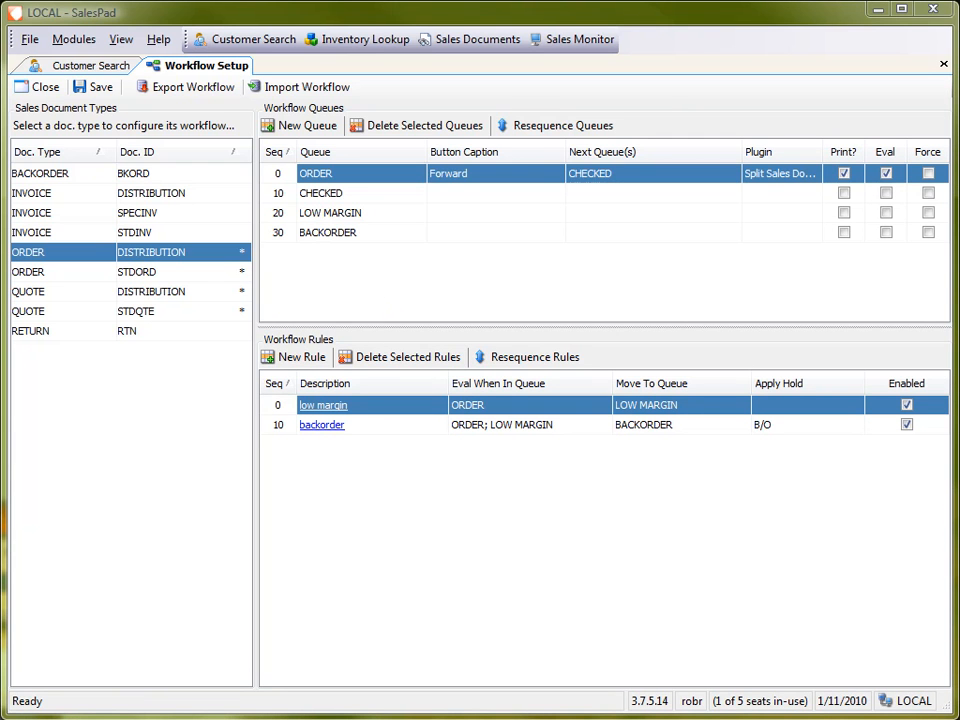
pyautogui.moveTo(308, 304)
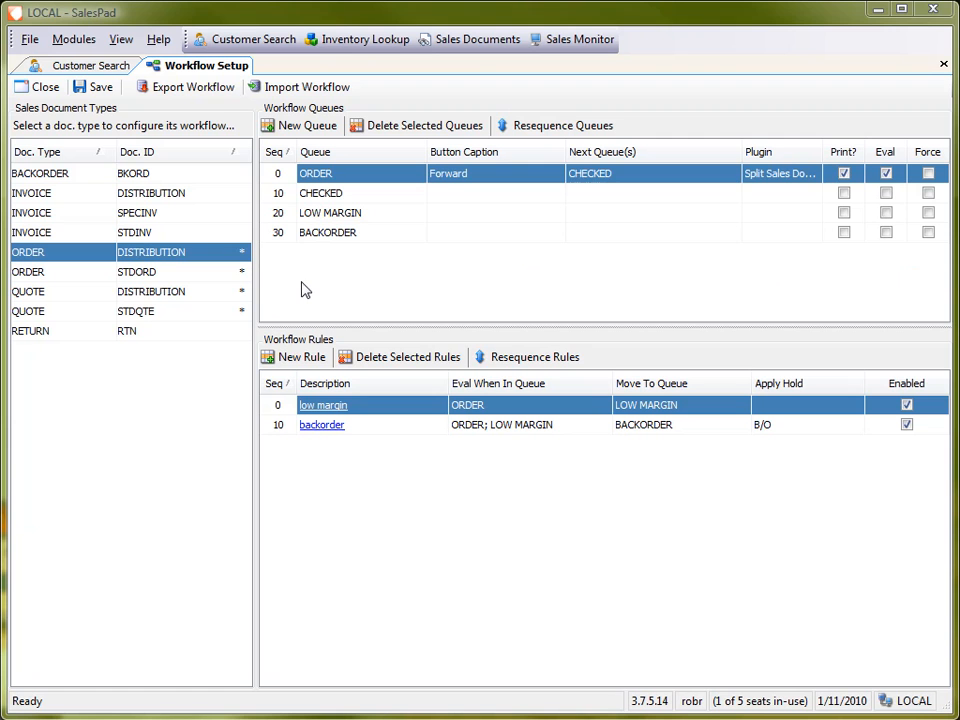
pyautogui.moveTo(276, 472)
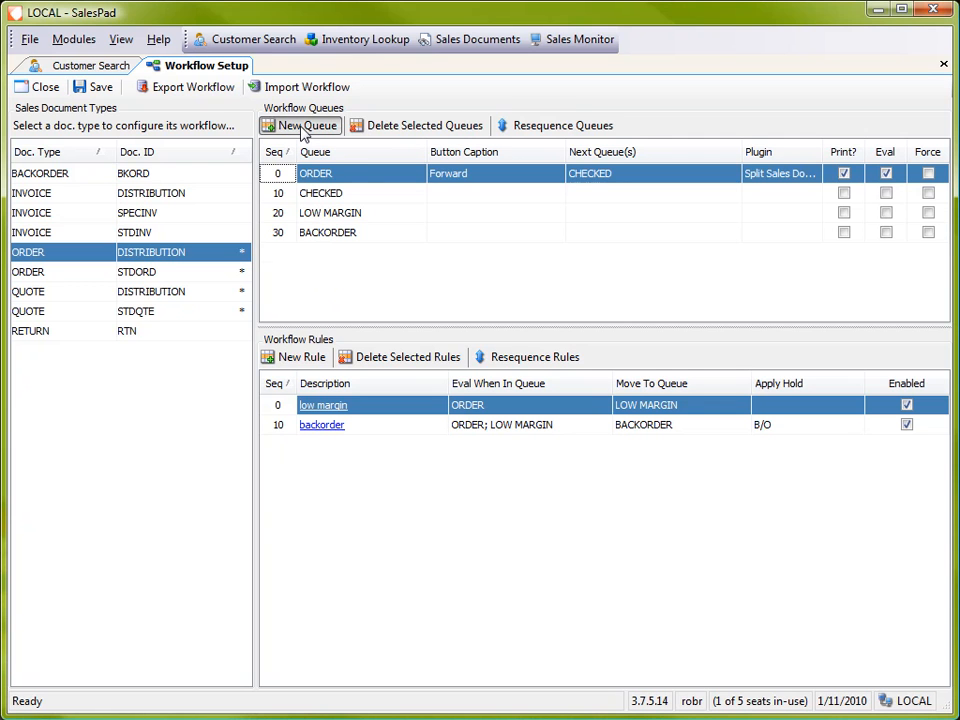
# Step: Add a new workflow queue named SHIPPING at sequence 40
pyautogui.click(300, 124)
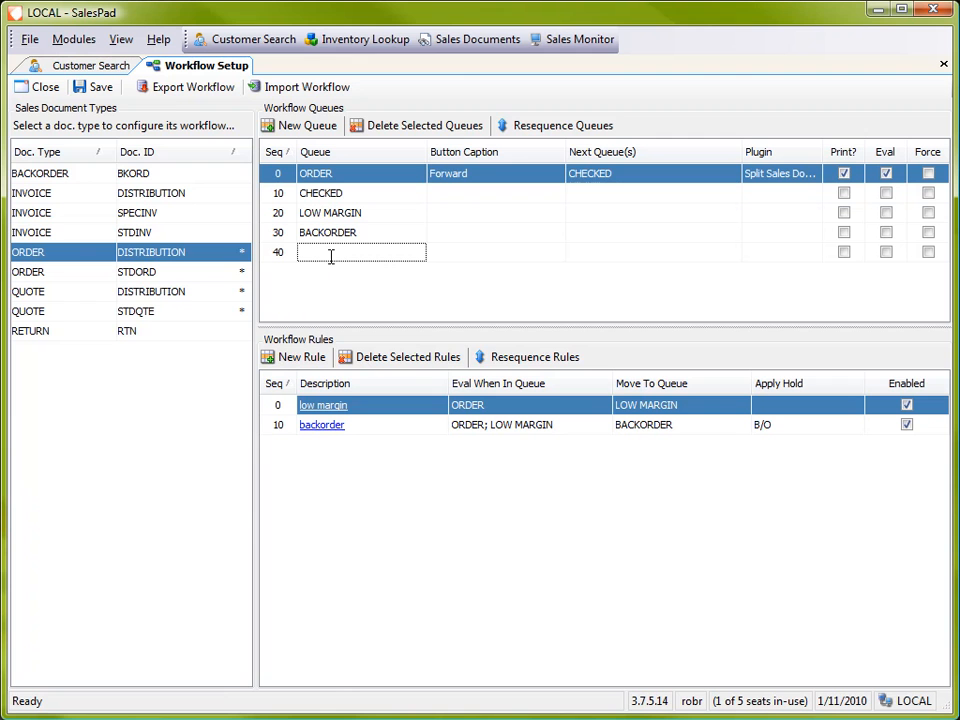
pyautogui.write('SHIPP')
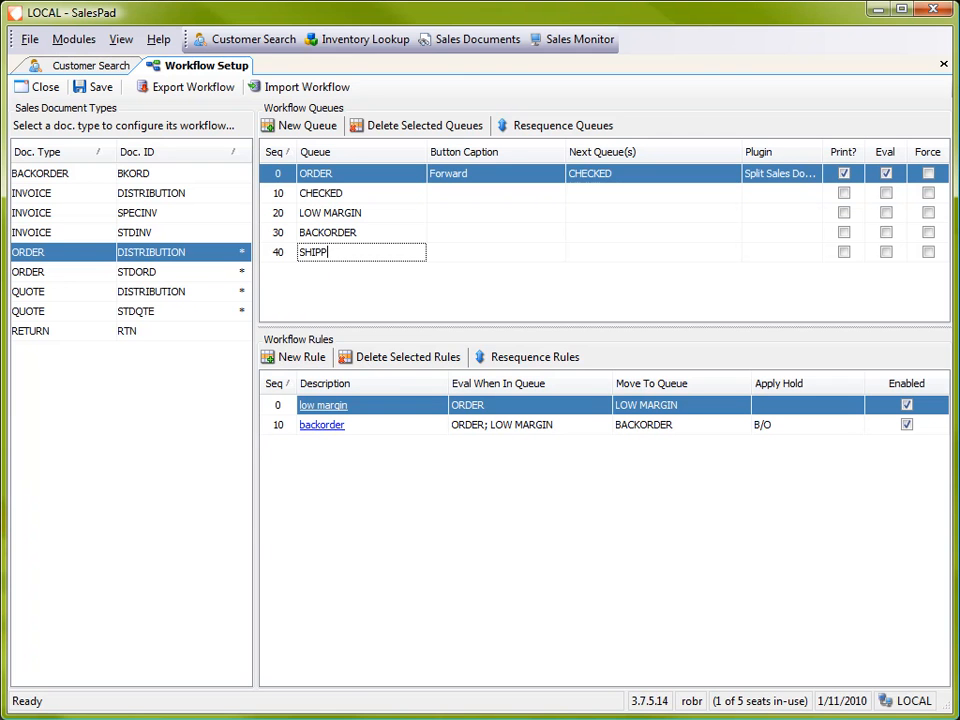
pyautogui.write('ING')
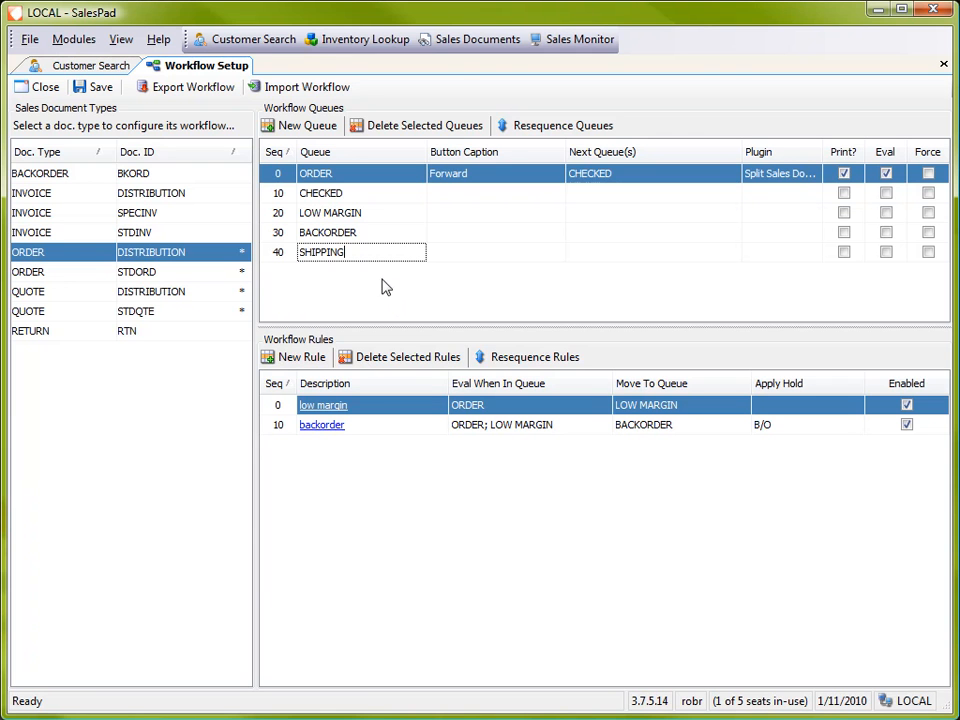
pyautogui.moveTo(360, 288)
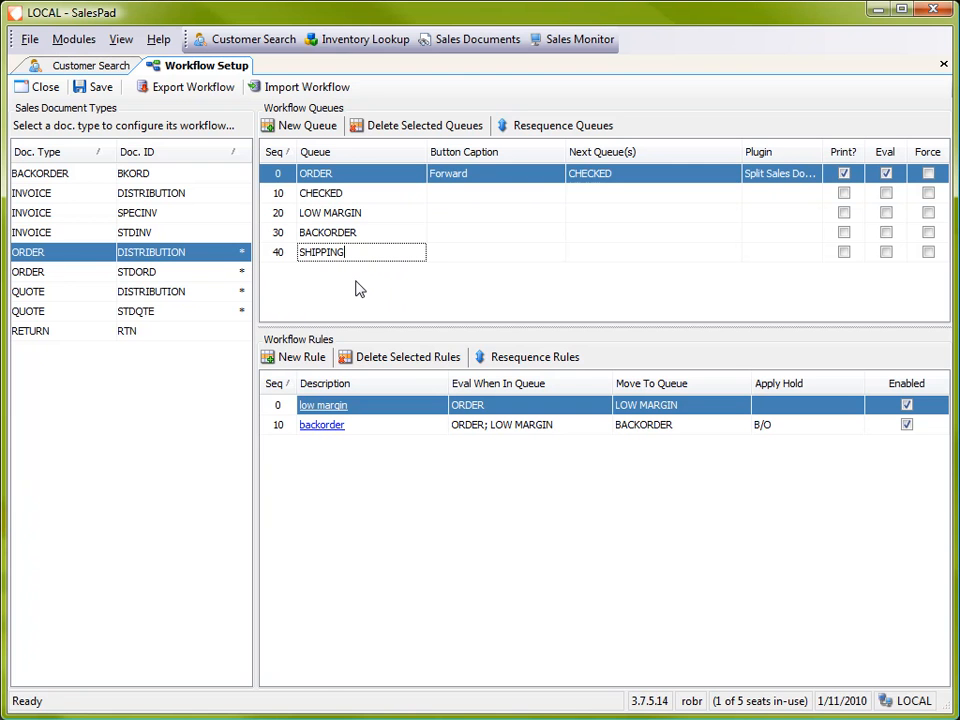
pyautogui.moveTo(372, 276)
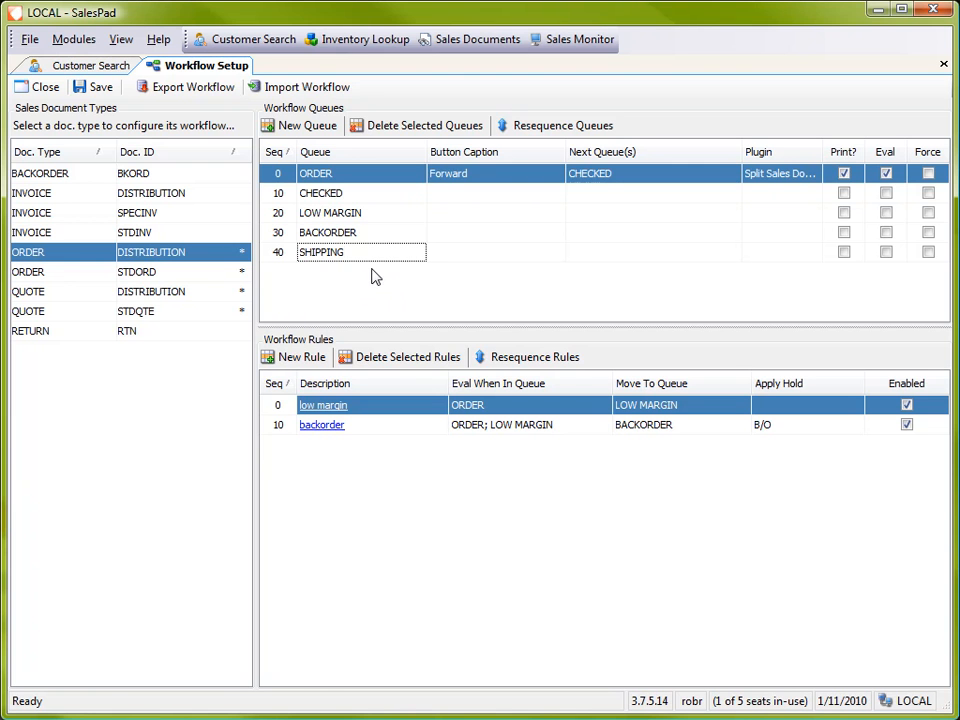
pyautogui.moveTo(408, 276)
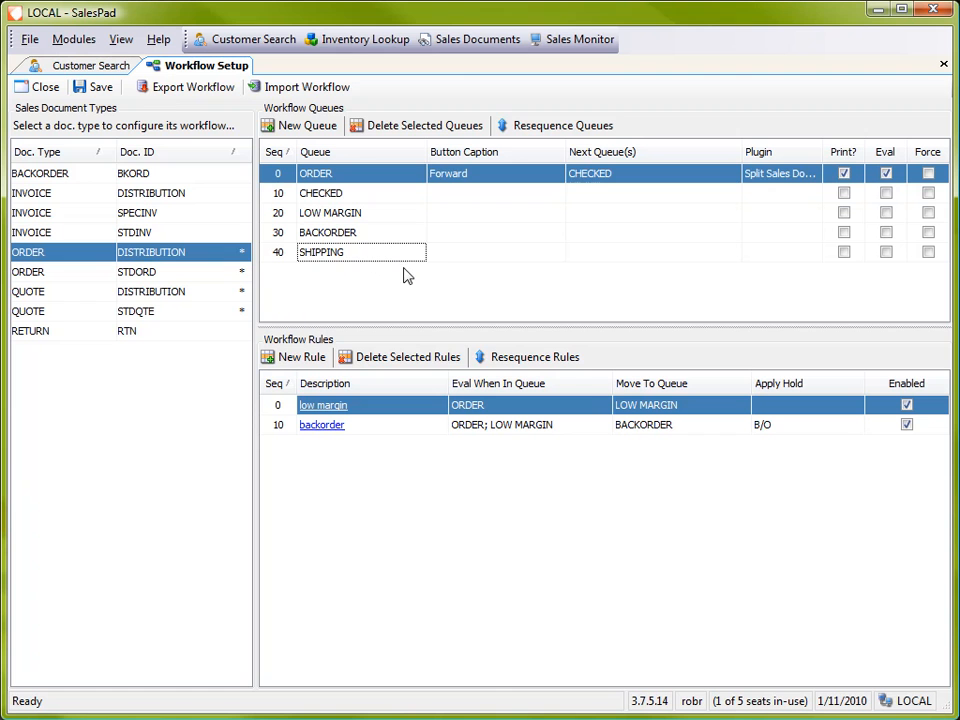
# Step: Give the SHIPPING queue button caption Invoice and next queue RDY TO INV
pyautogui.click(496, 252)
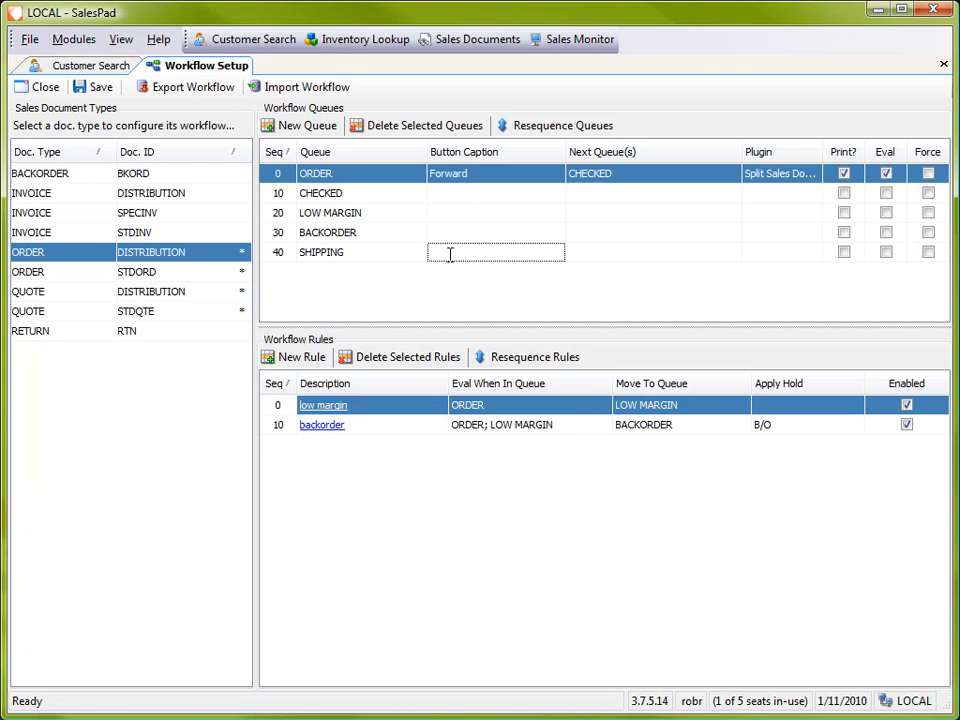
pyautogui.write('Invoice')
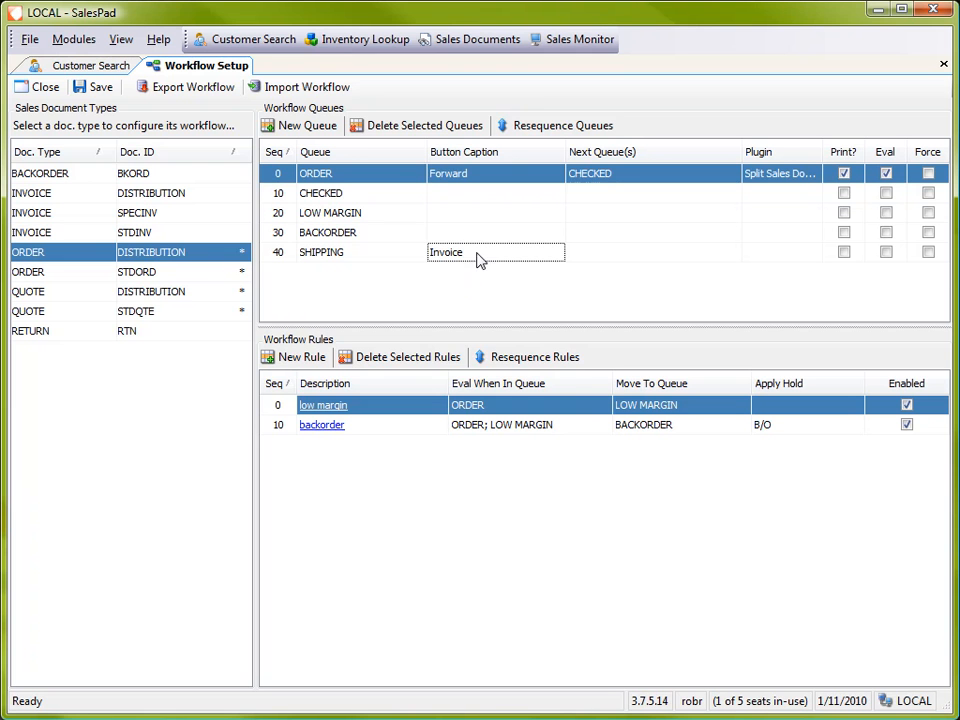
pyautogui.click(652, 252)
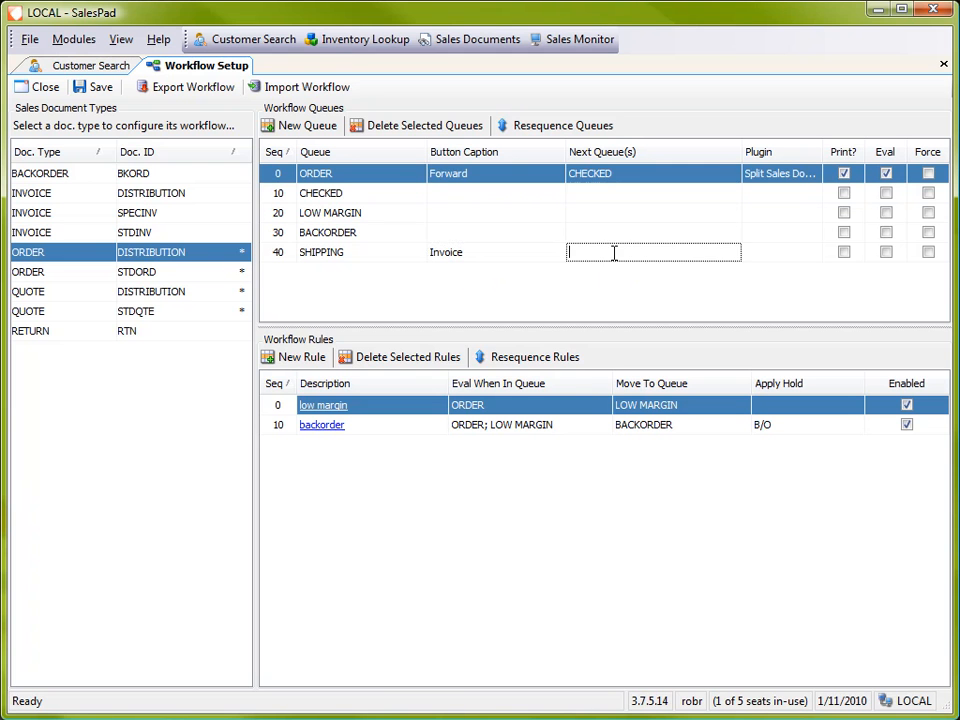
pyautogui.write('R')
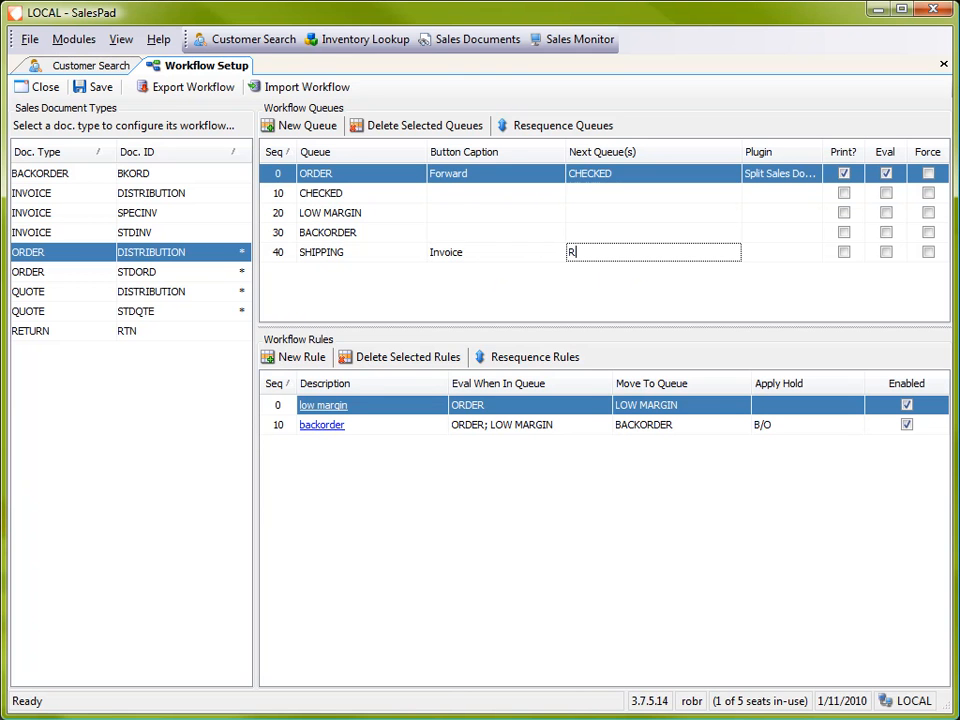
pyautogui.write('DY TO')
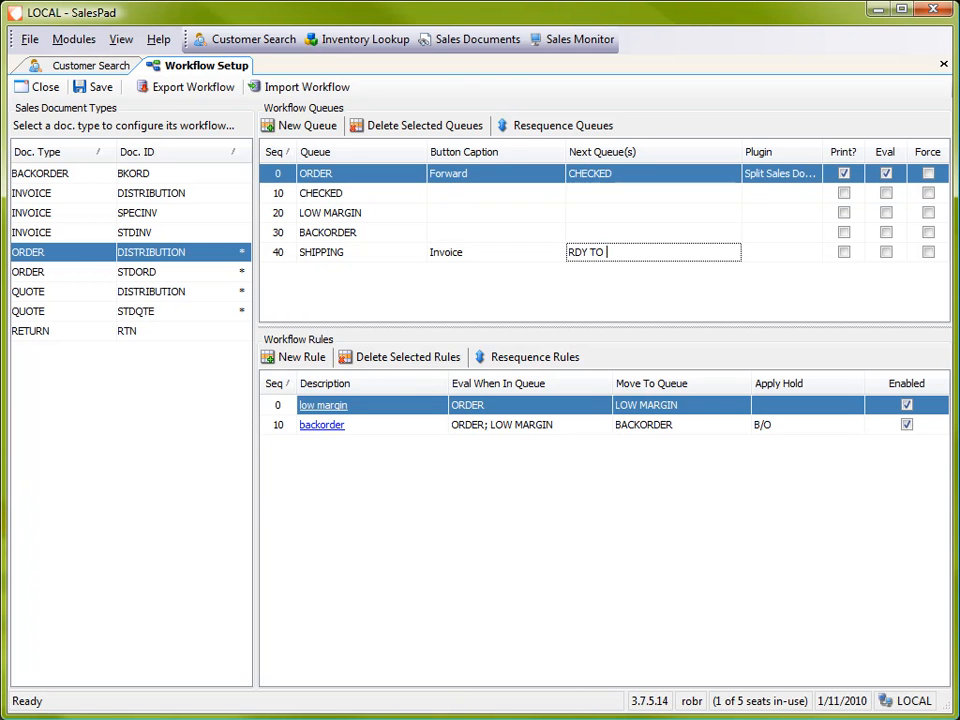
pyautogui.write('INV')
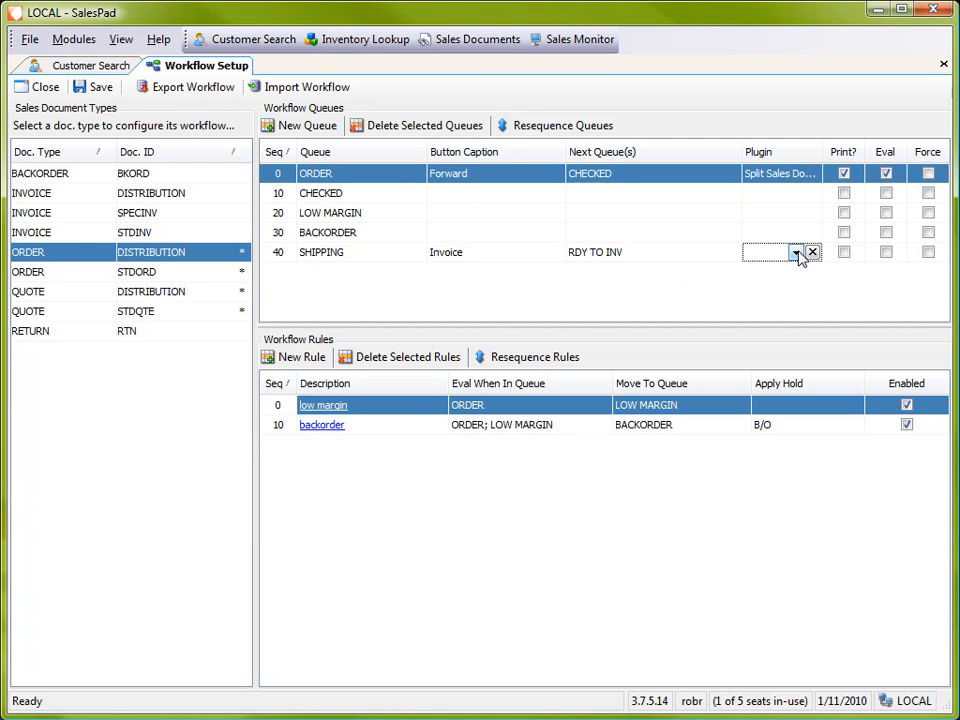
# Step: Finish the SHIPPING queue entry with no plugin and move to its sequence cell
pyautogui.click(796, 252)
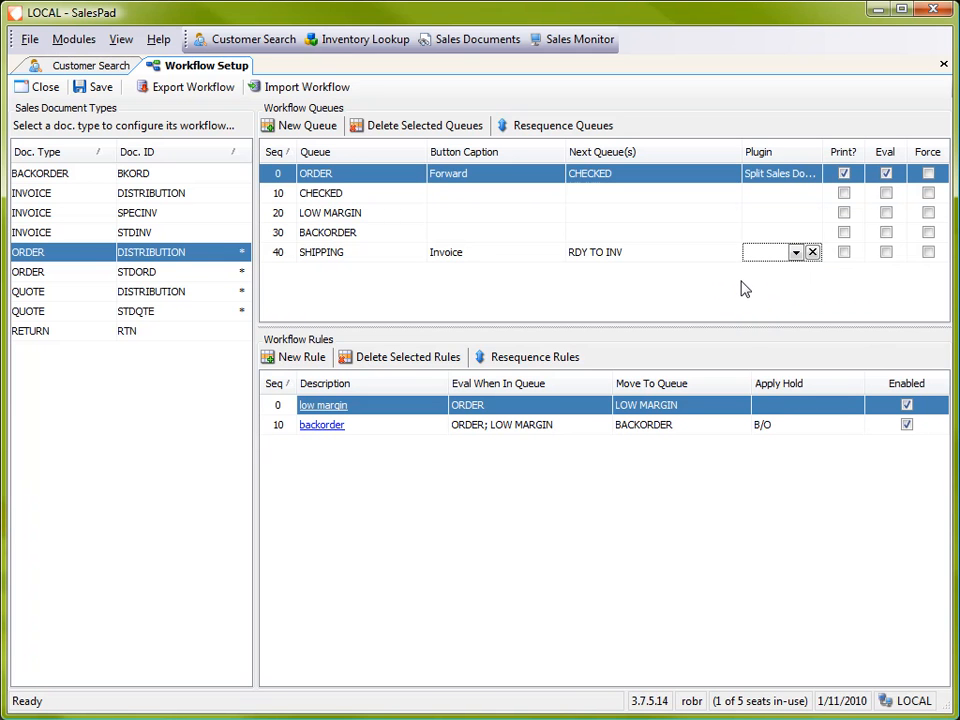
pyautogui.moveTo(364, 276)
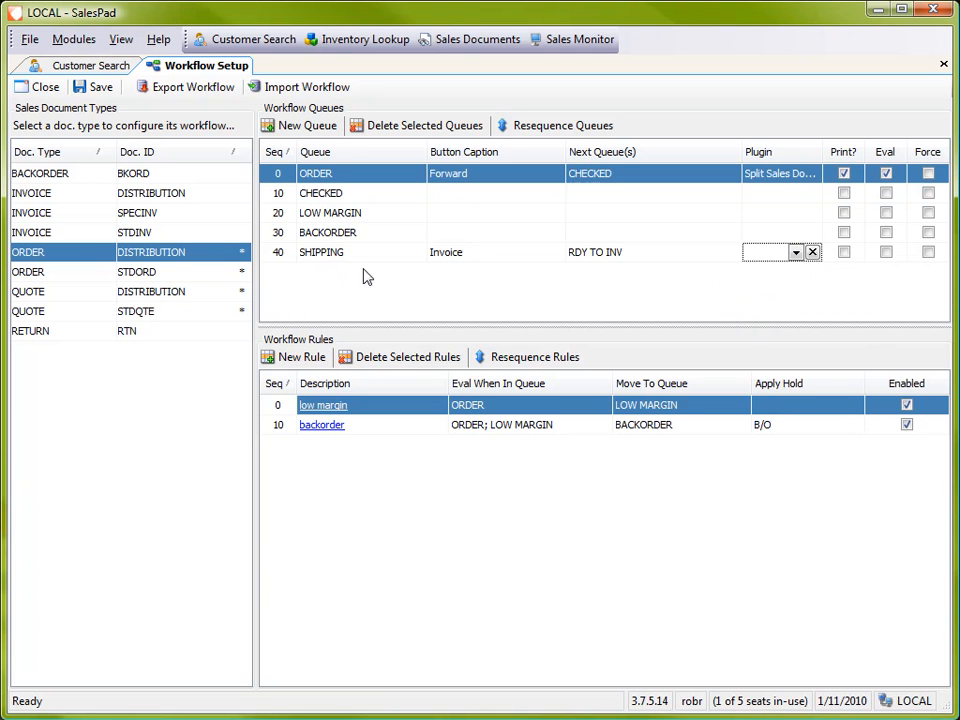
pyautogui.moveTo(790, 282)
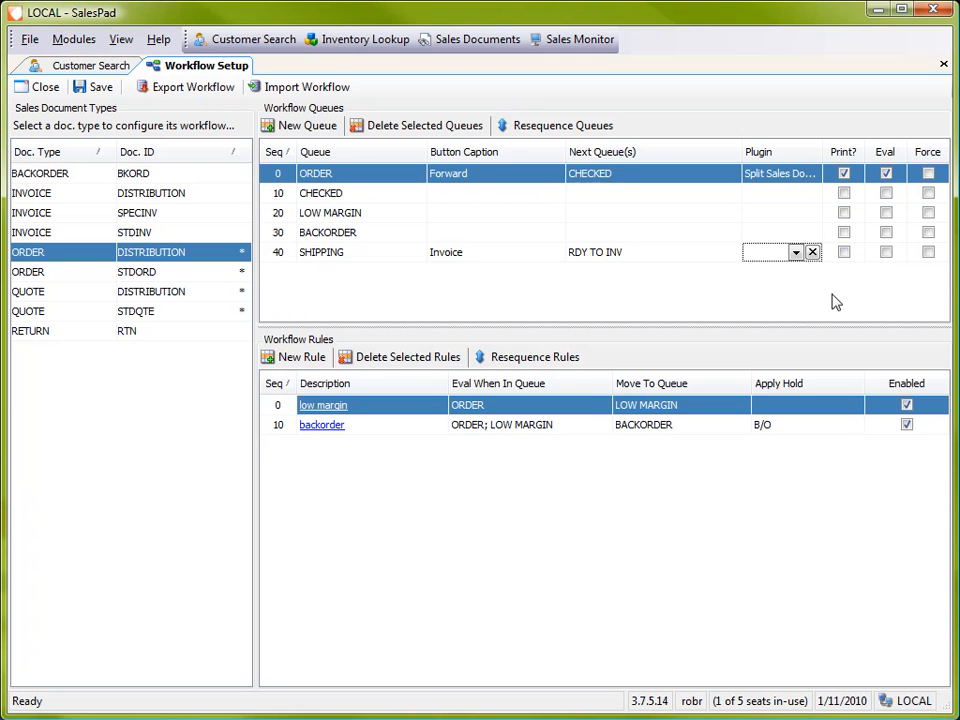
pyautogui.click(886, 252)
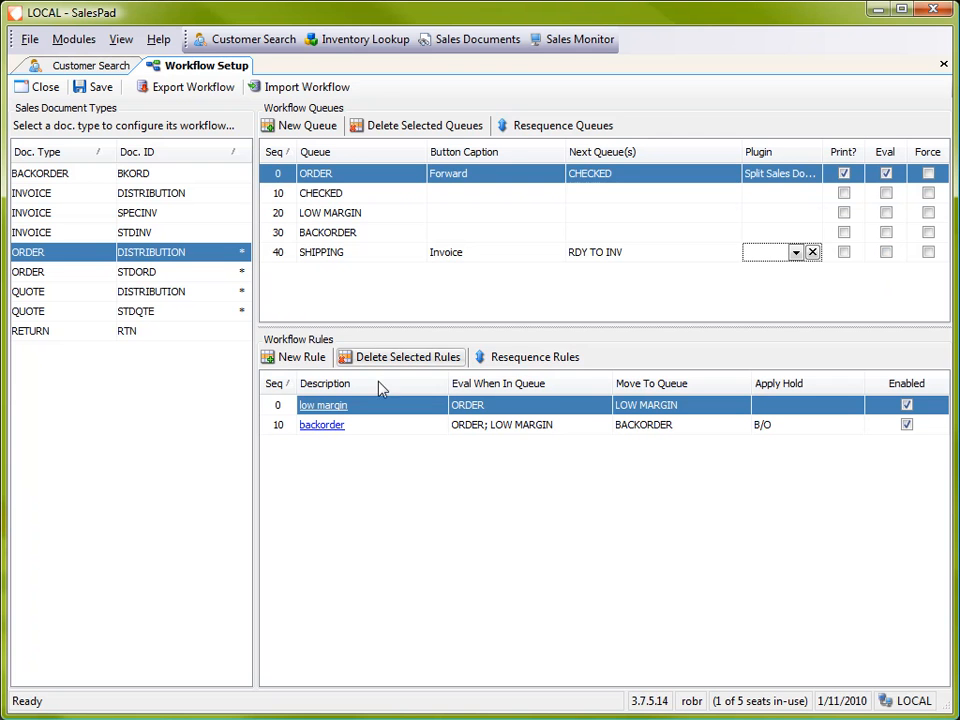
pyautogui.moveTo(880, 272)
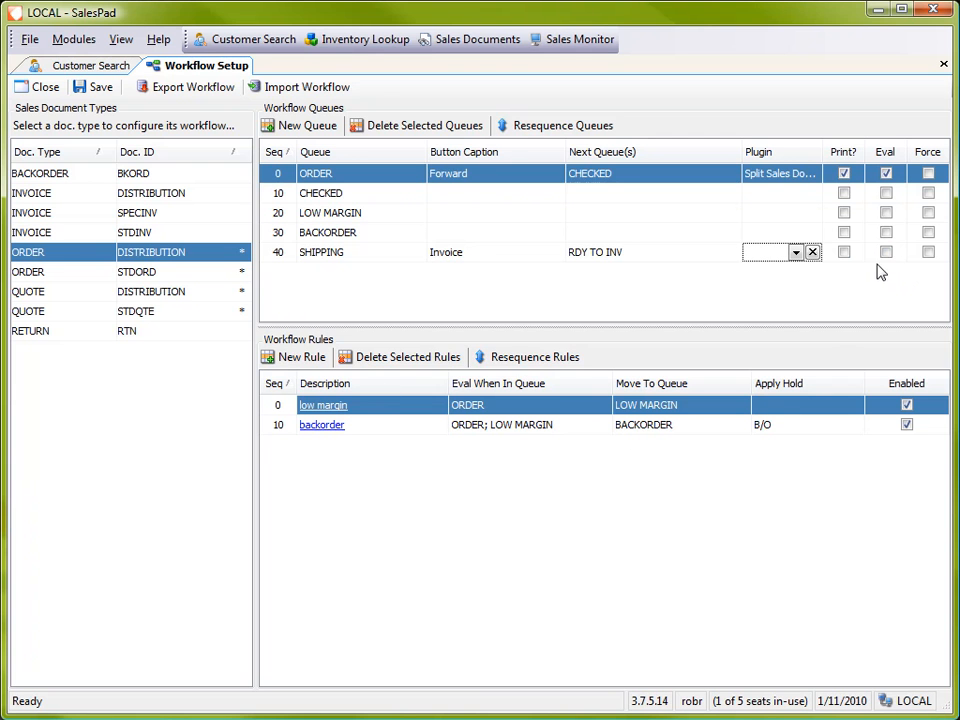
pyautogui.moveTo(380, 272)
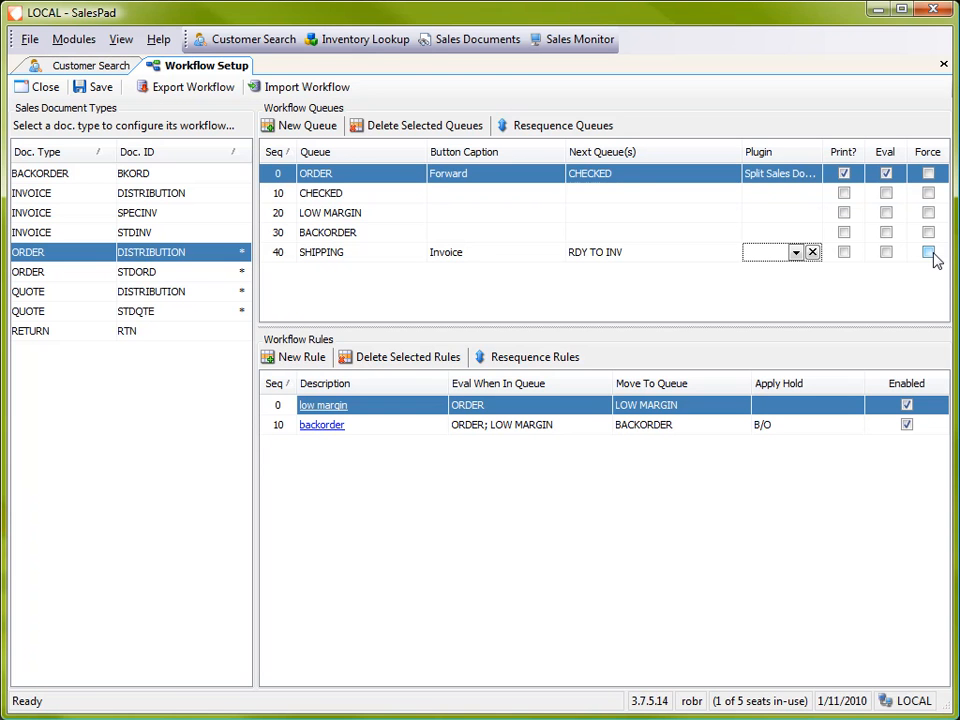
pyautogui.click(926, 252)
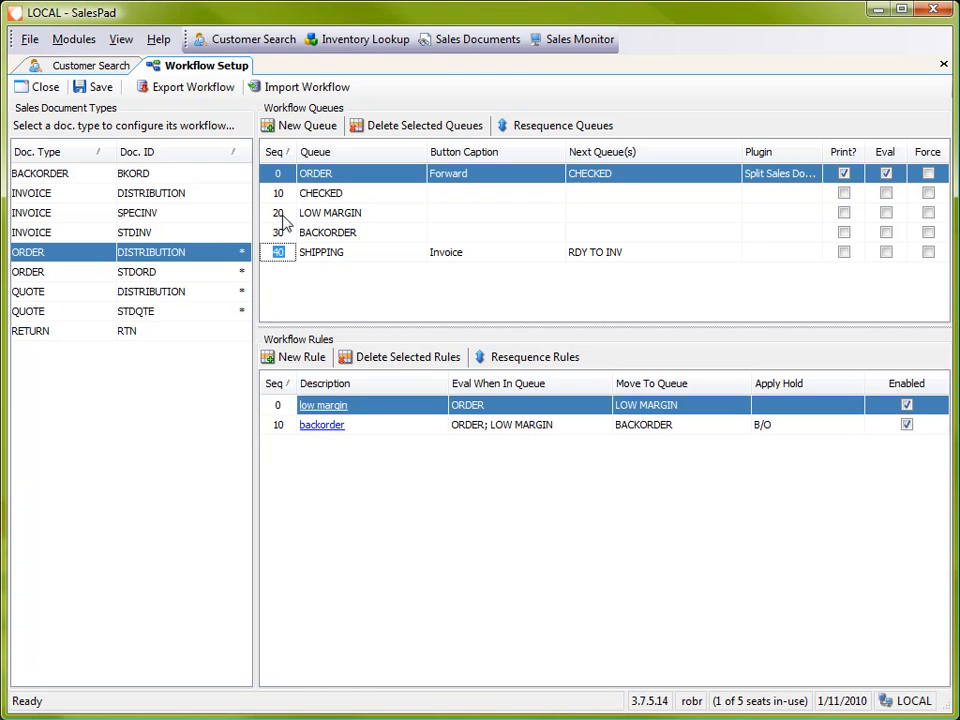
# Step: Renumber the SHIPPING queue to 15 so it sits between CHECKED and LOW MARGIN
pyautogui.write('15')
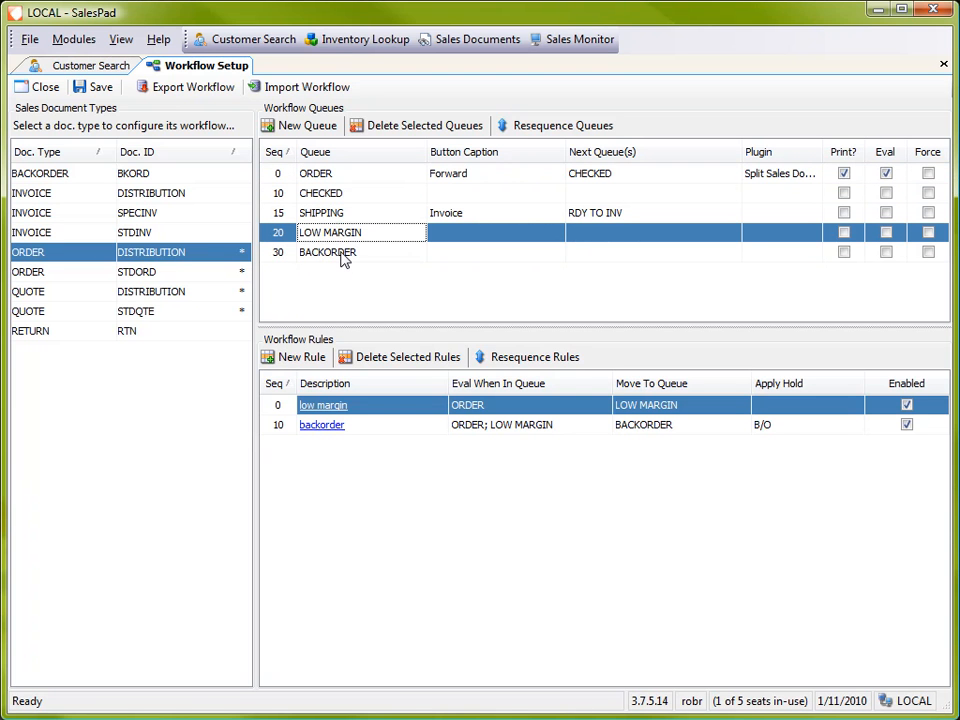
pyautogui.moveTo(418, 268)
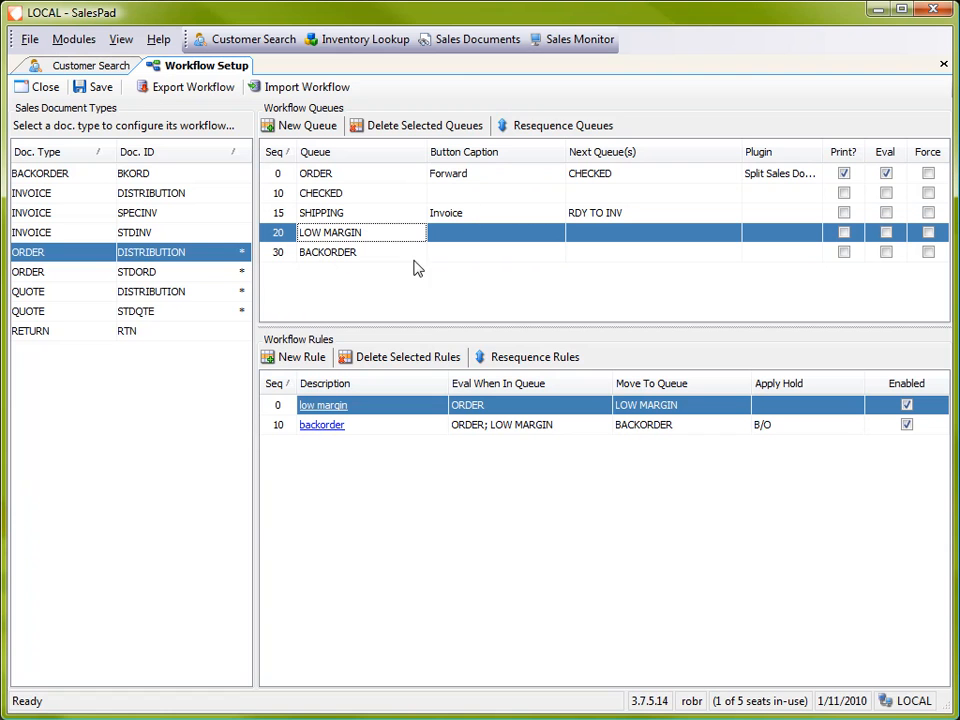
pyautogui.moveTo(562, 124)
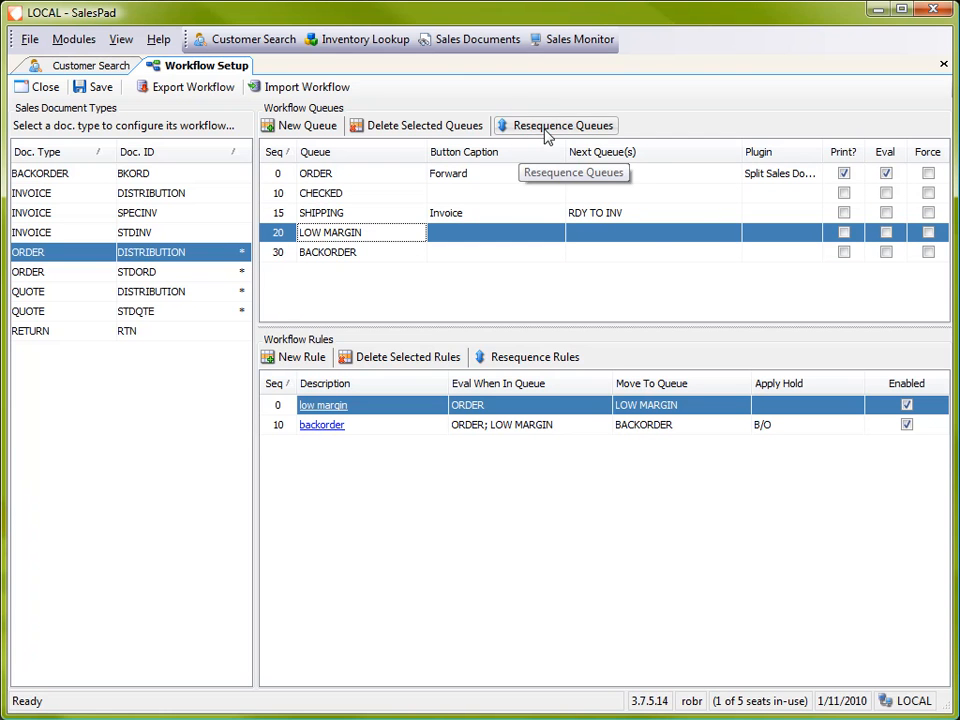
# Step: Resequence the queues in tens: ORDER 10, CHECKED 20, SHIPPING 30, LOW MARGIN 40, BACKORDER 50
pyautogui.click(556, 124)
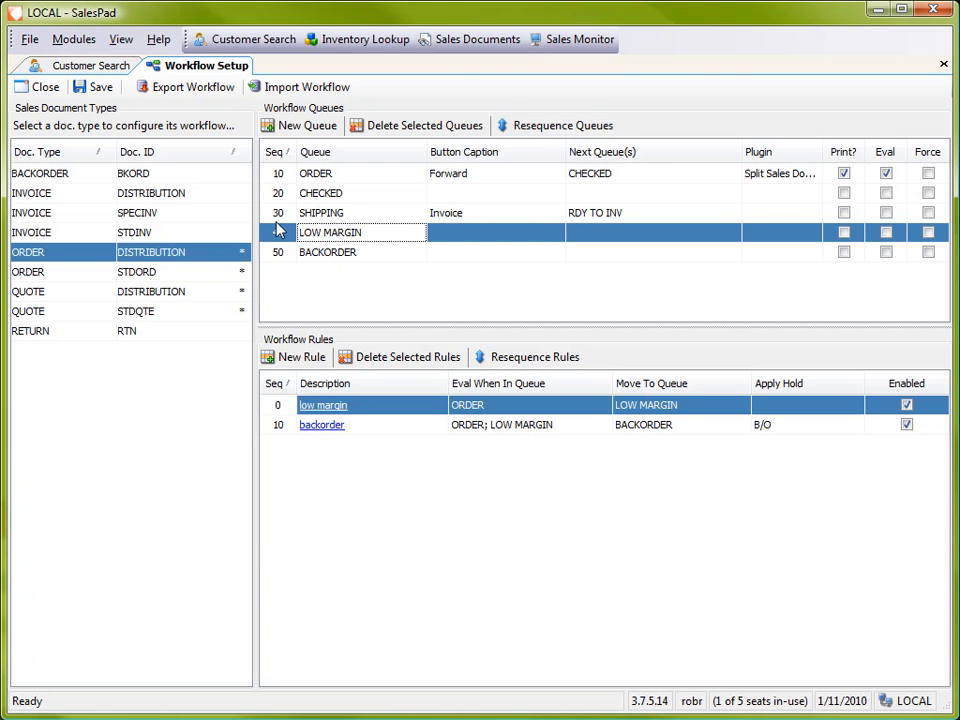
pyautogui.write('40')
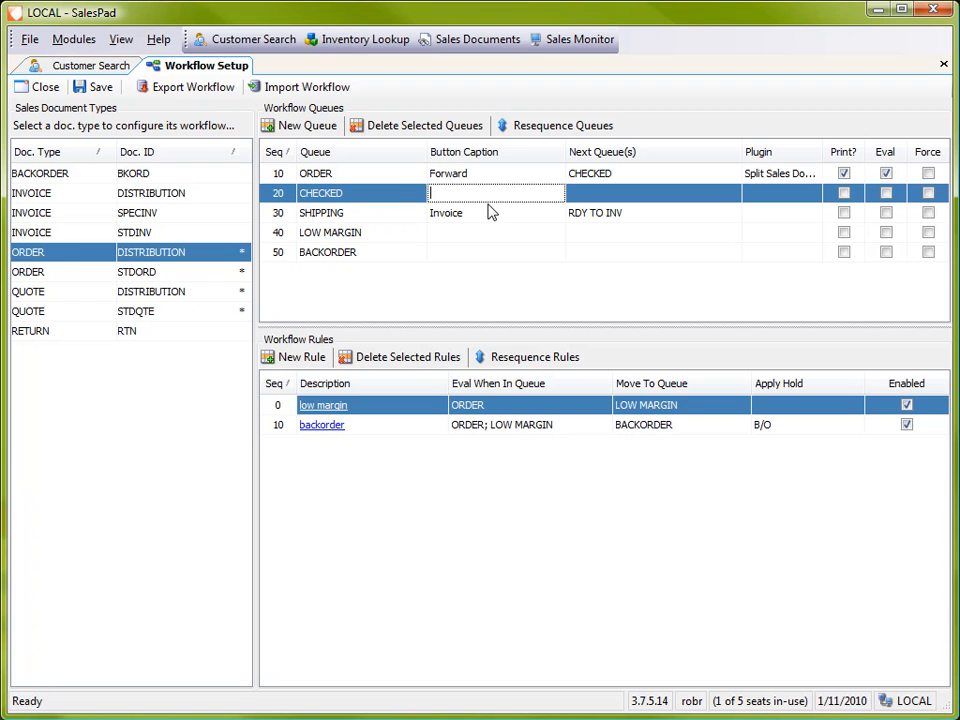
# Step: Give the CHECKED queue button caption Picking and next queue SHIPPING
pyautogui.write('Sh')
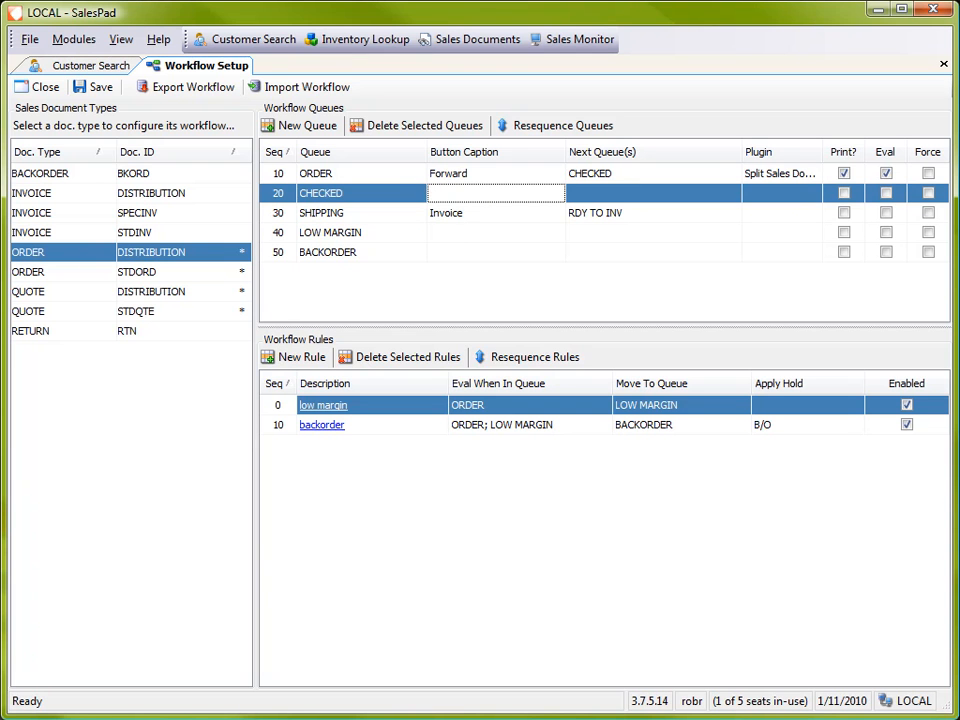
pyautogui.write('Picking')
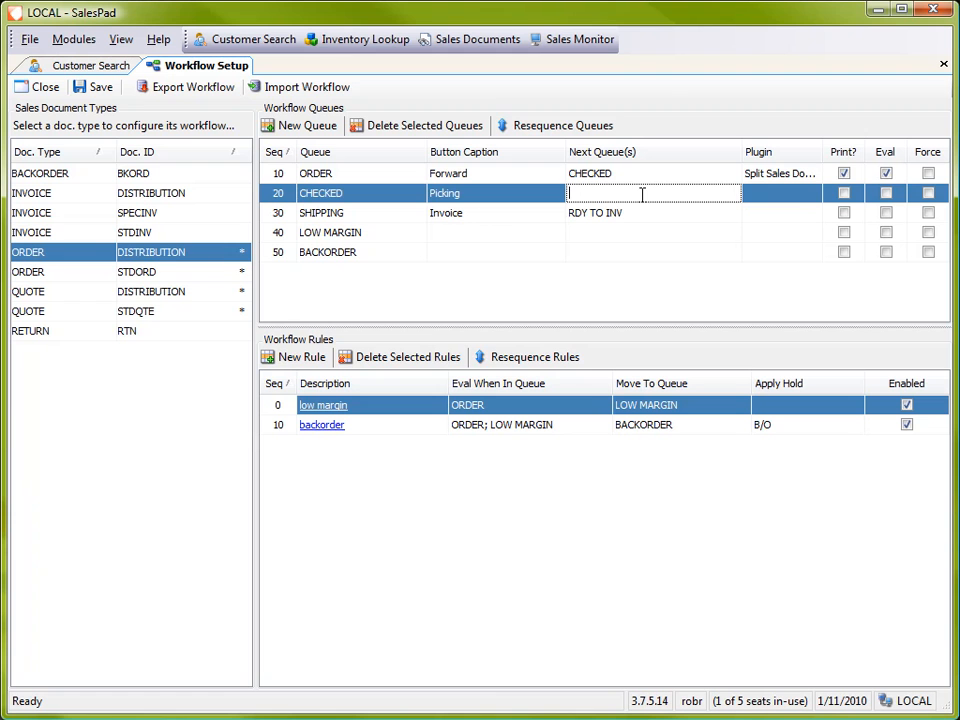
pyautogui.write('SHIPPING')
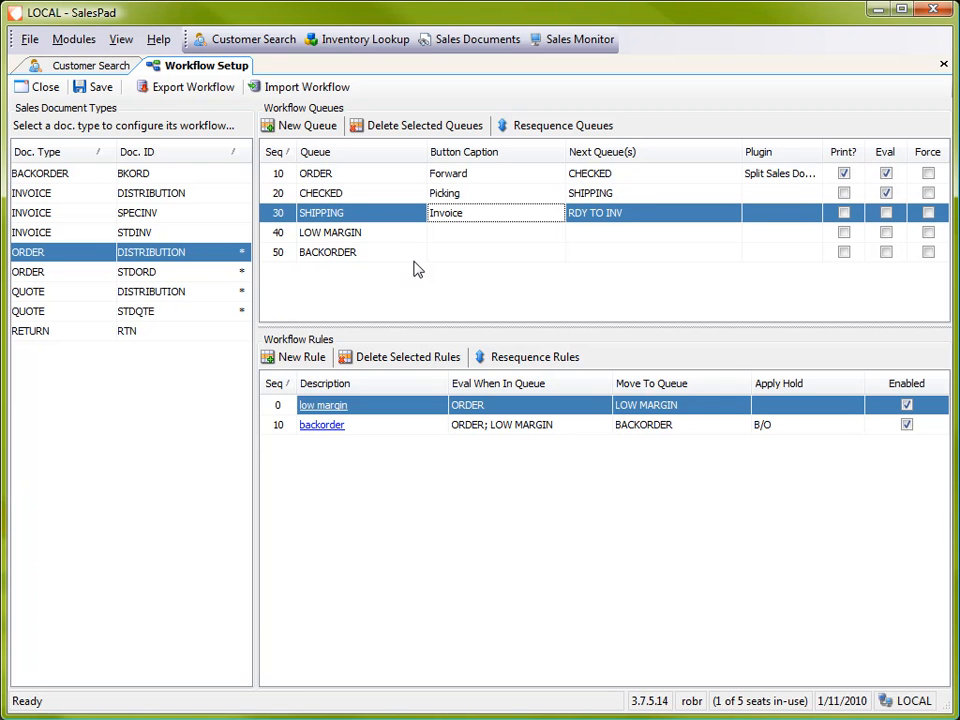
pyautogui.moveTo(430, 246)
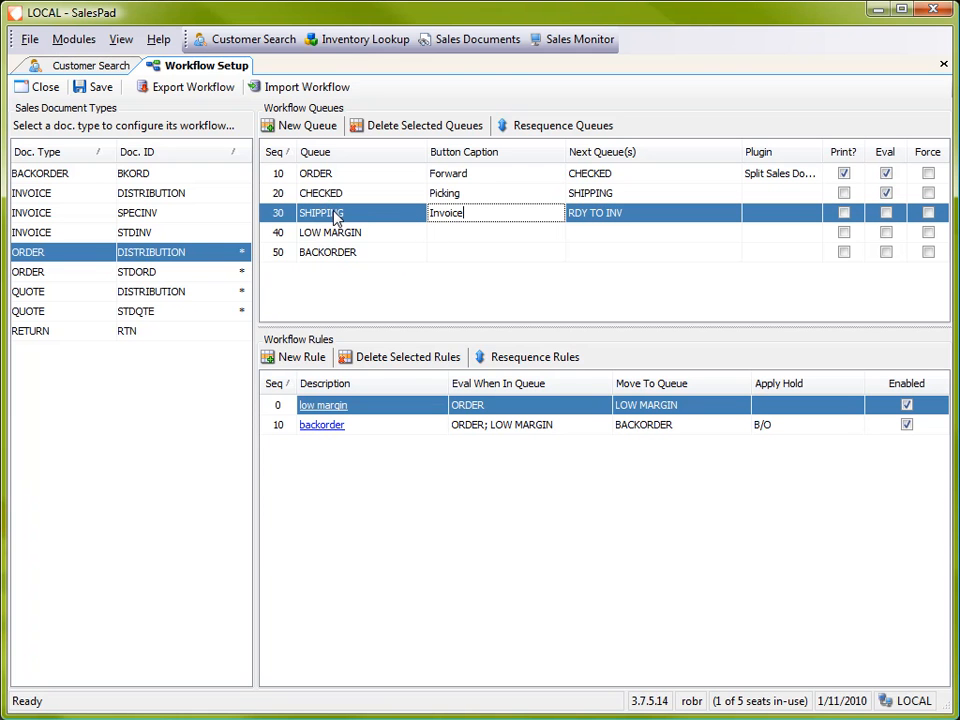
pyautogui.moveTo(408, 198)
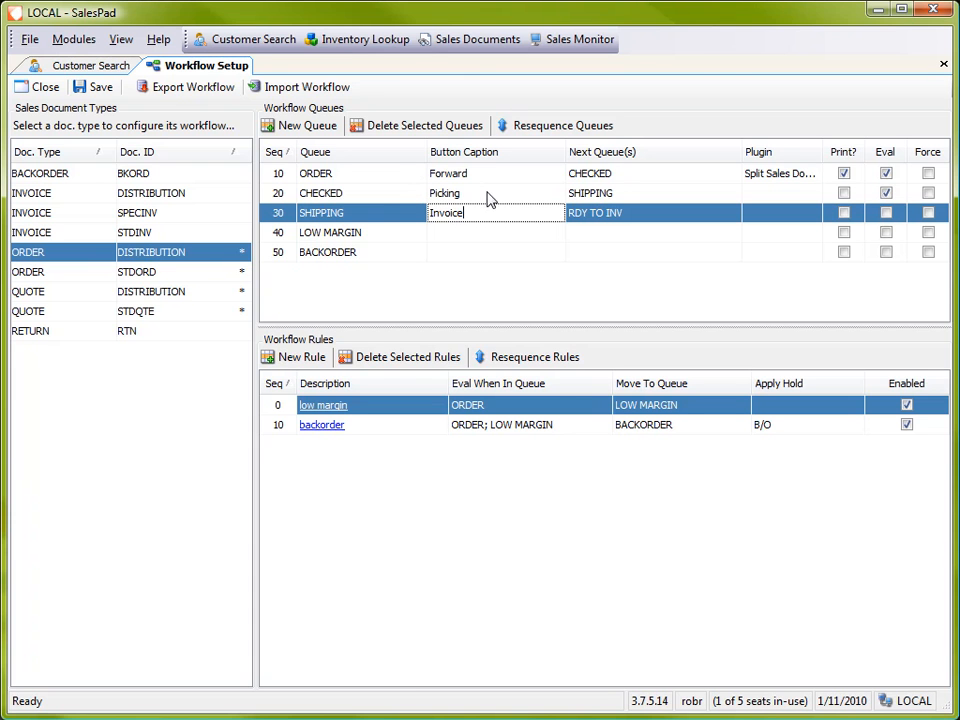
pyautogui.moveTo(340, 190)
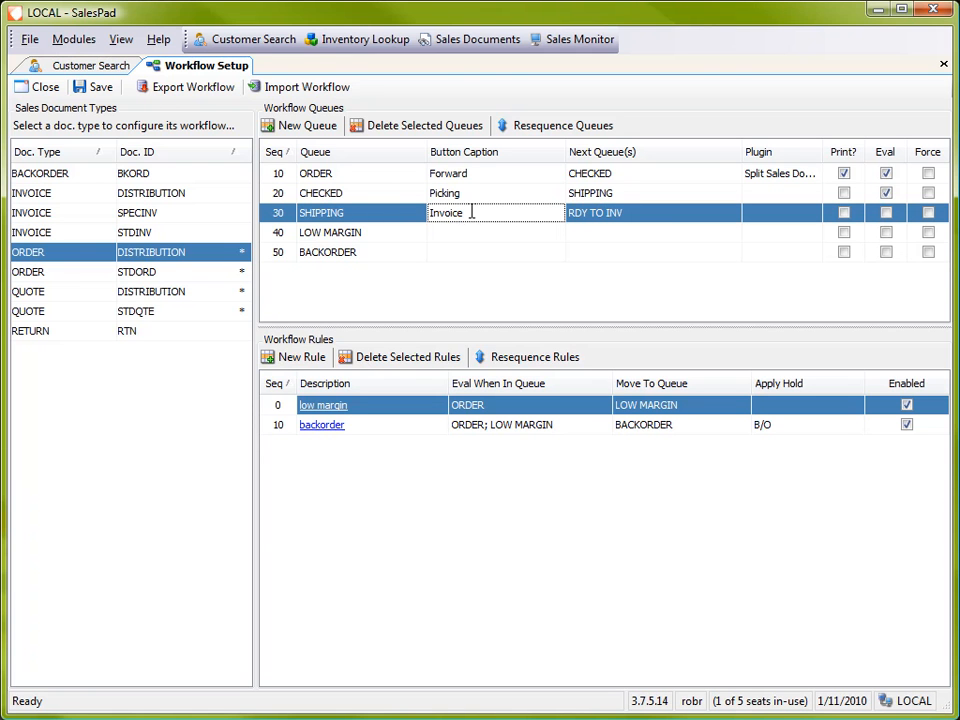
pyautogui.moveTo(608, 232)
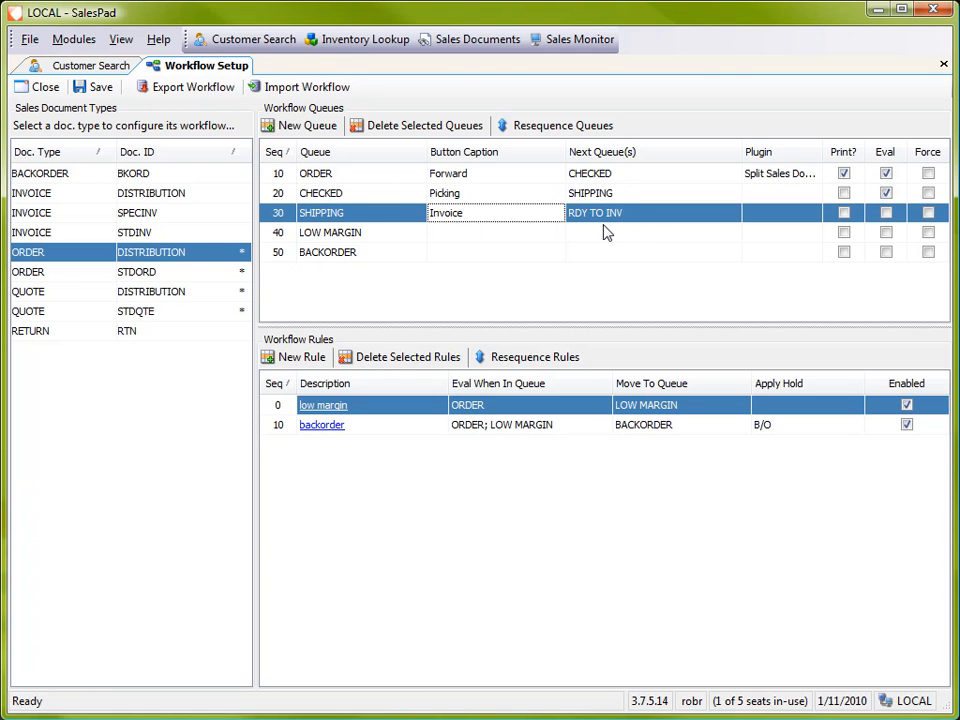